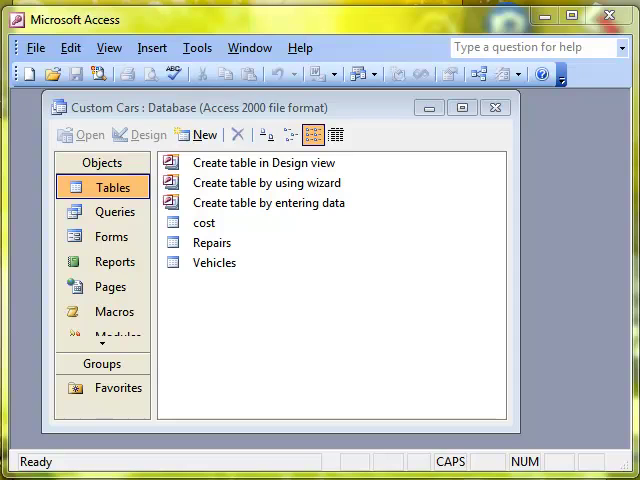
mouse_move(268, 350)
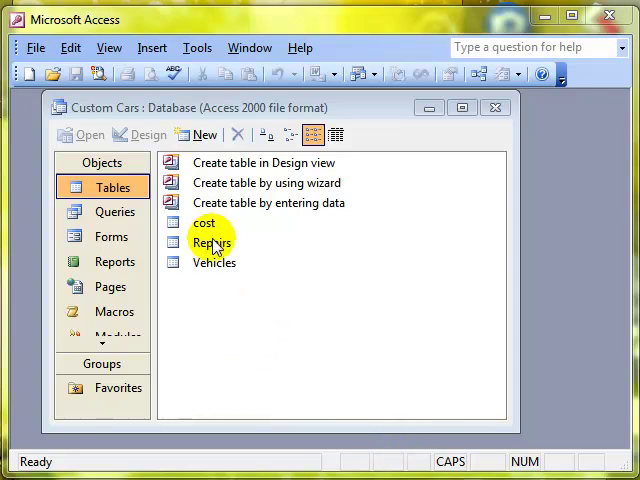
- Review the Repairs records, then bring up the cost table with its single £250.00 charge
double_click(210, 242)
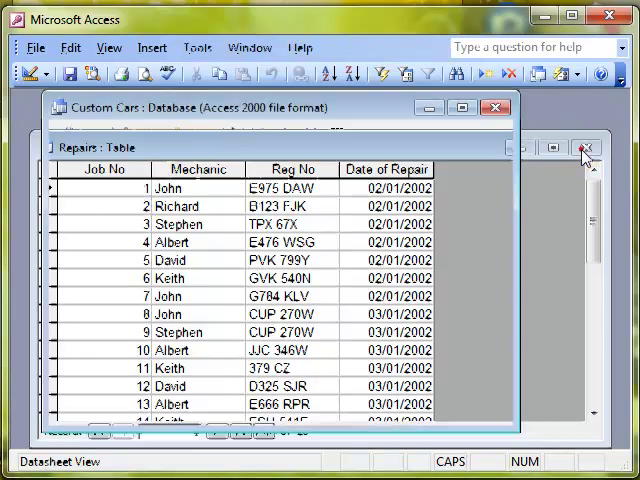
click(584, 148)
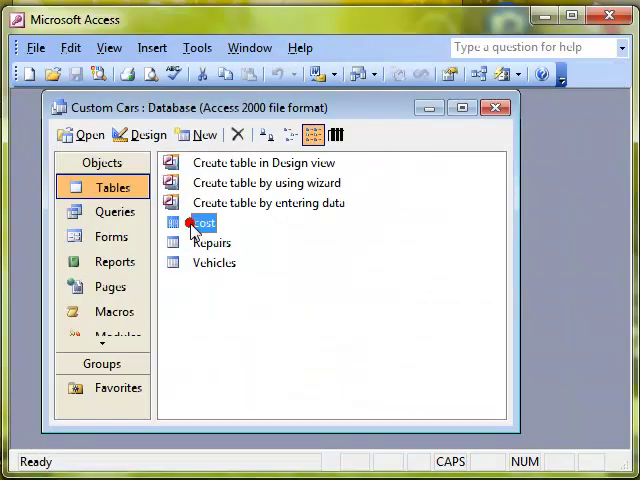
double_click(204, 222)
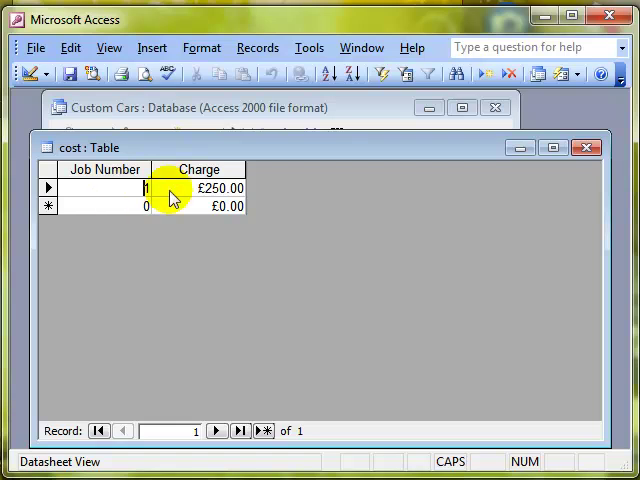
mouse_move(440, 196)
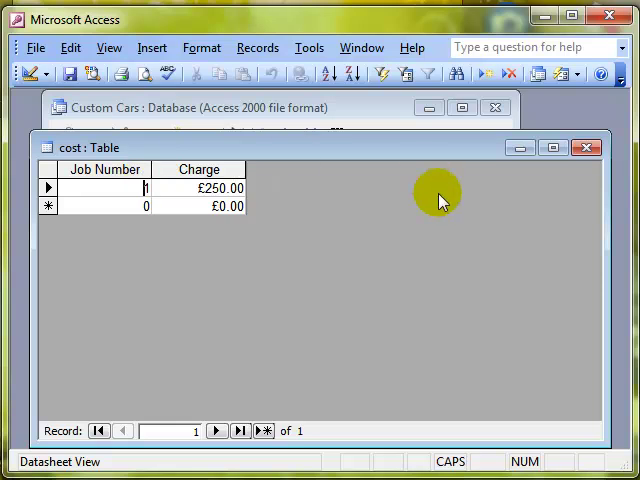
- Link cost's Job Number to Repairs' Job No in Relationships, create it and save the layout
click(584, 148)
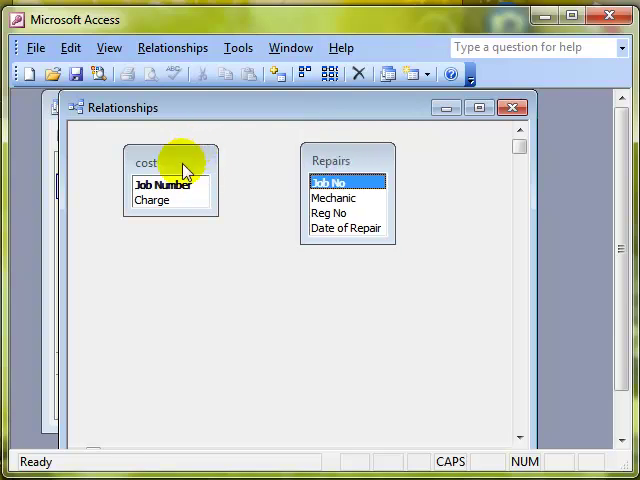
click(330, 212)
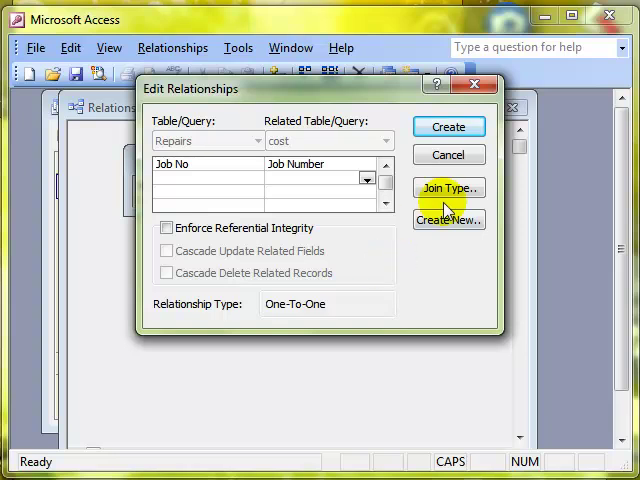
click(448, 126)
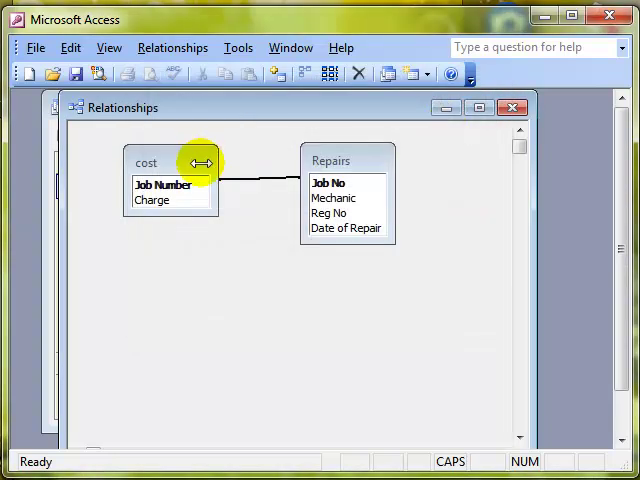
mouse_move(250, 188)
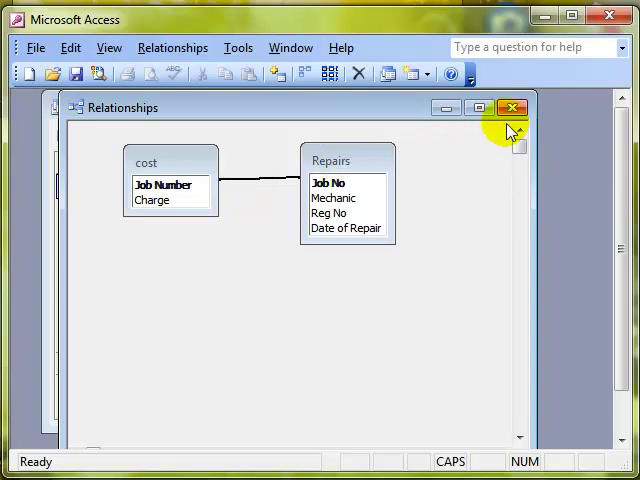
click(512, 108)
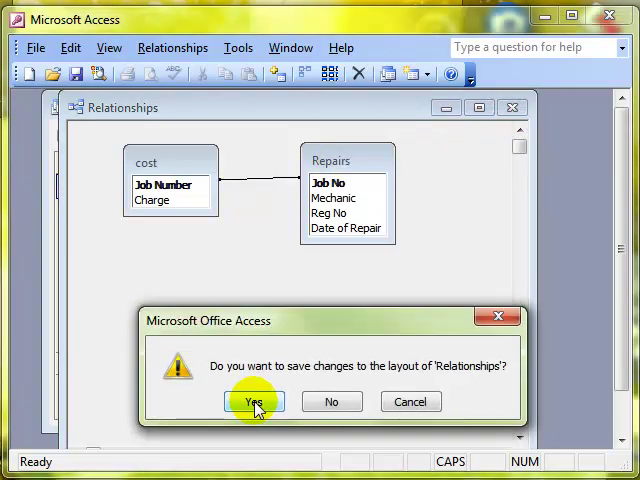
click(256, 400)
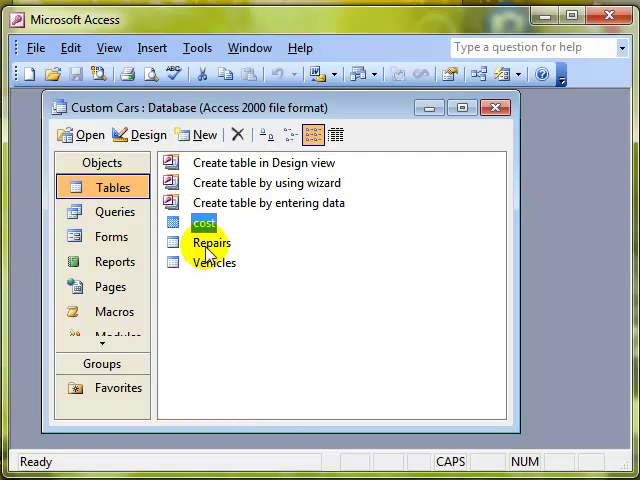
- Expand job 1's linked charge record in Repairs, try entering 150 and dismiss the duplicate-value error
double_click(212, 242)
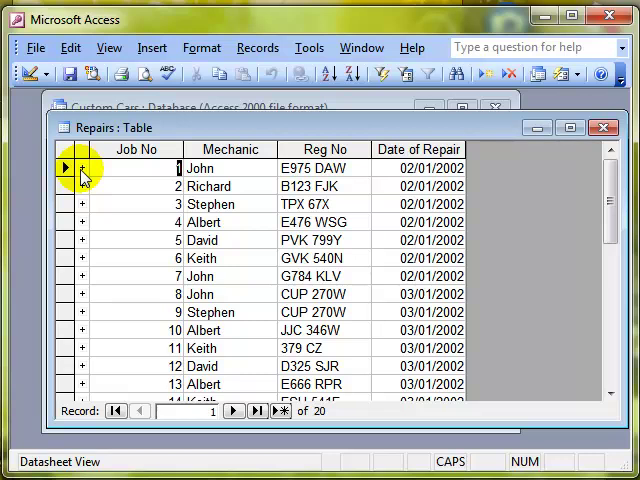
click(78, 168)
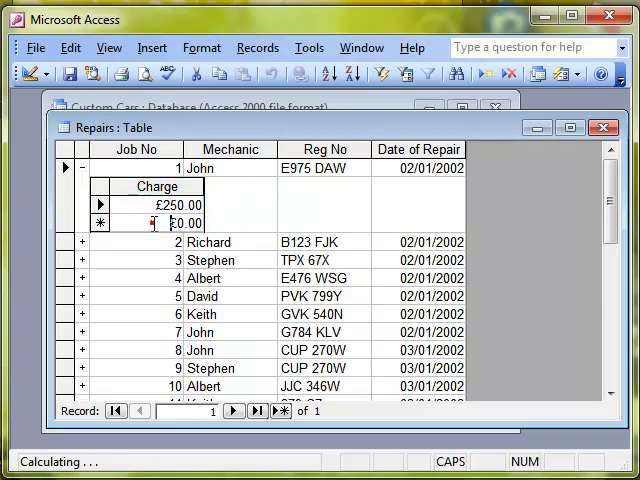
text(150)
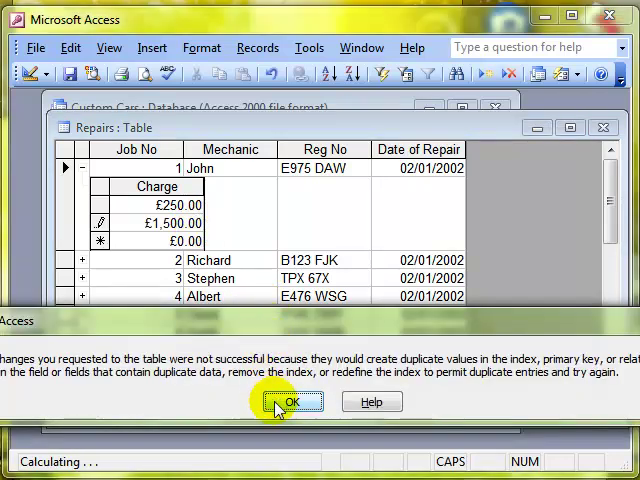
click(288, 400)
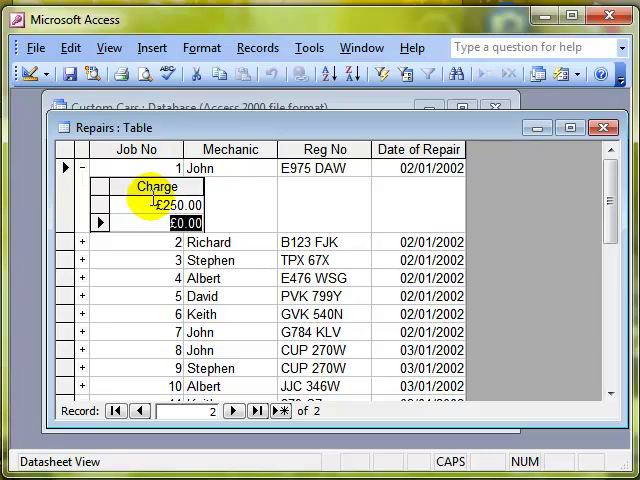
- Expand job 3's linked cost record and save a £150 charge against it
click(78, 260)
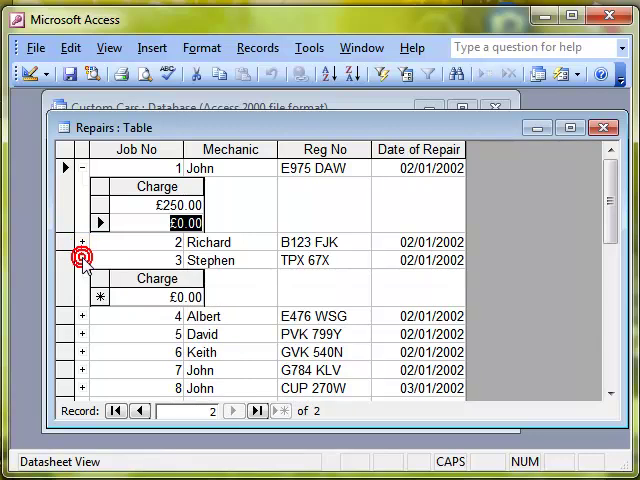
click(80, 260)
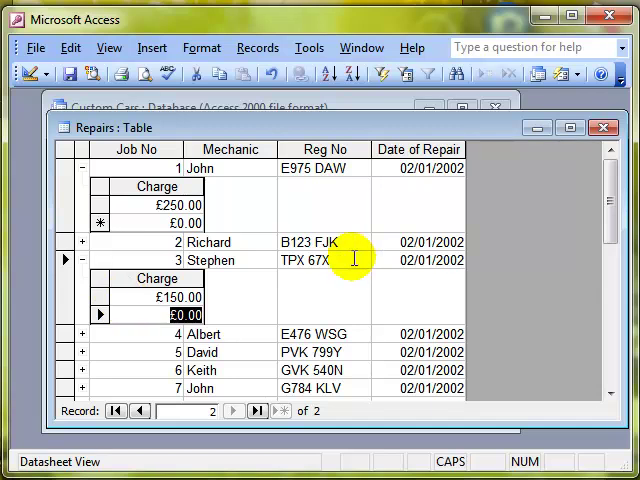
click(600, 128)
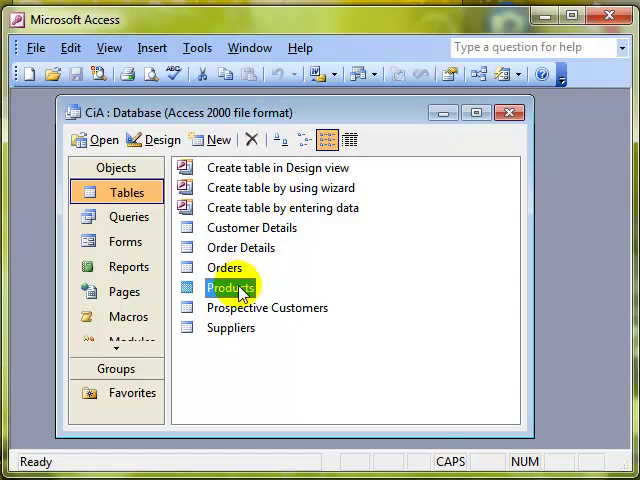
double_click(230, 288)
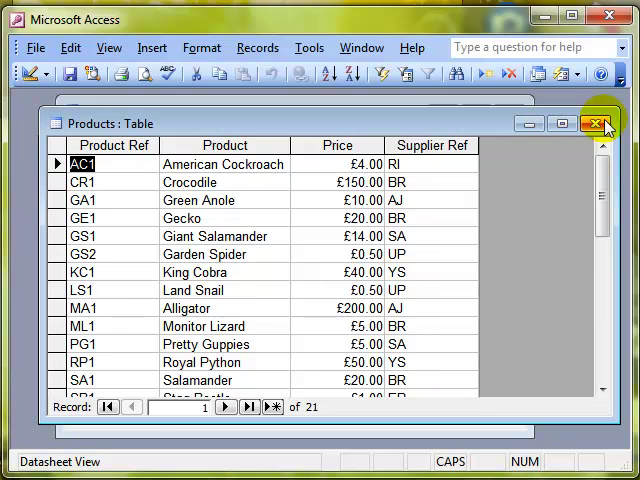
click(604, 122)
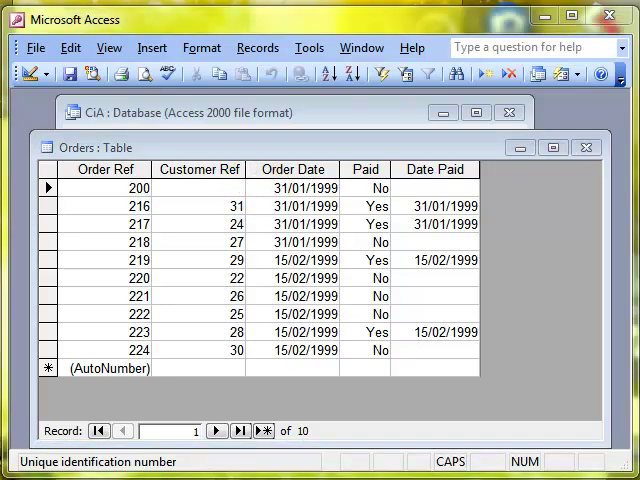
mouse_move(22, 112)
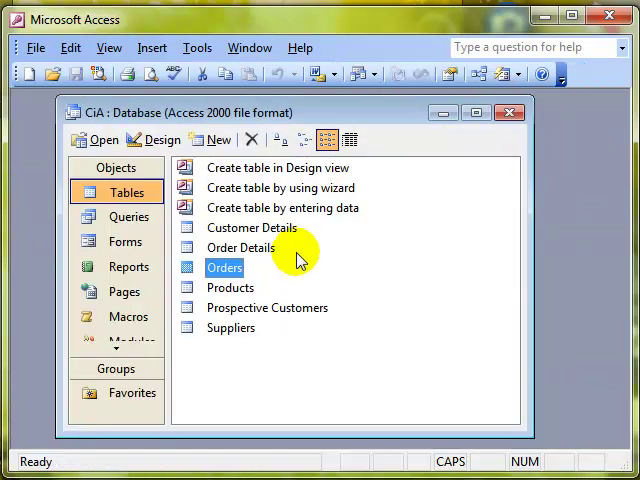
- View the Products table's field design, then close it back to the tables list
double_click(232, 288)
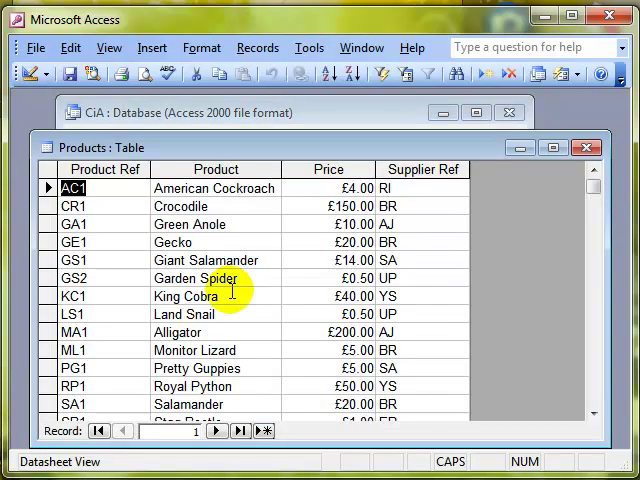
click(30, 72)
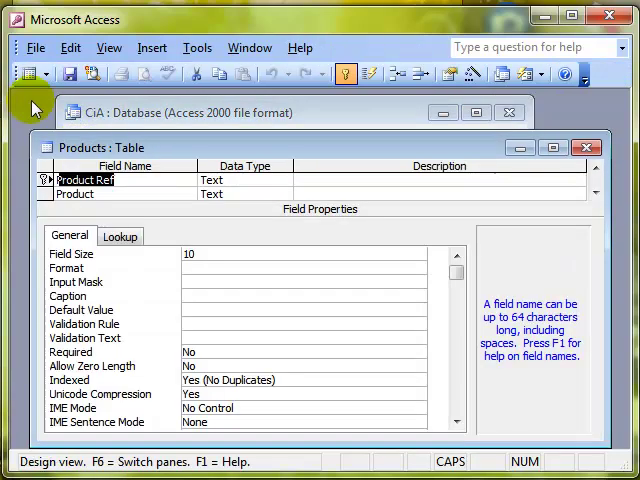
mouse_move(236, 196)
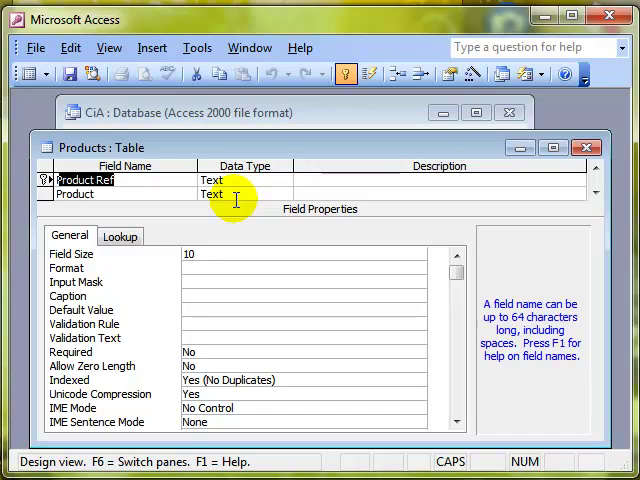
mouse_move(430, 148)
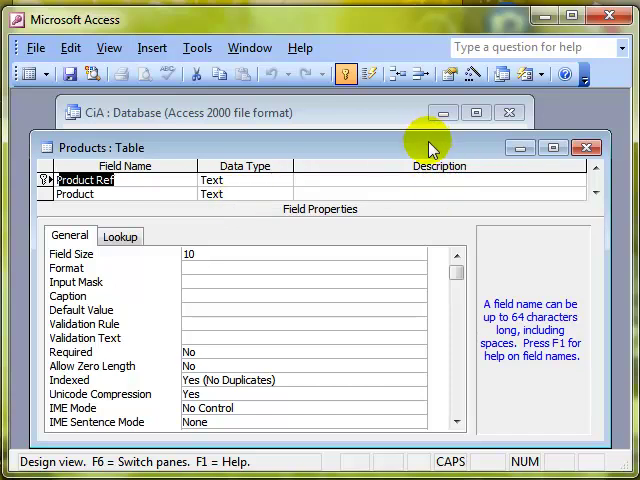
mouse_move(584, 148)
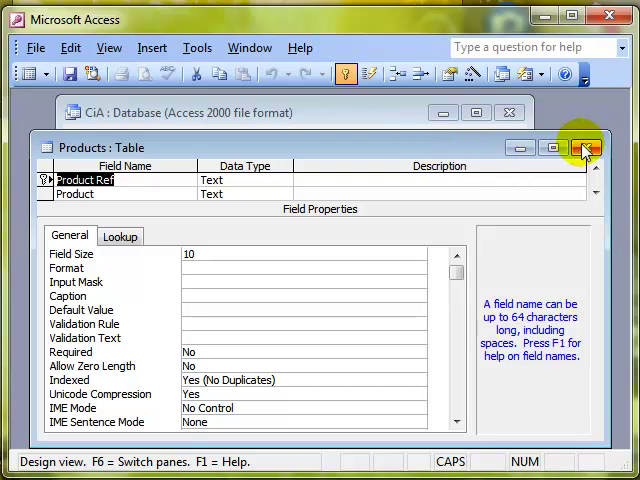
mouse_move(584, 148)
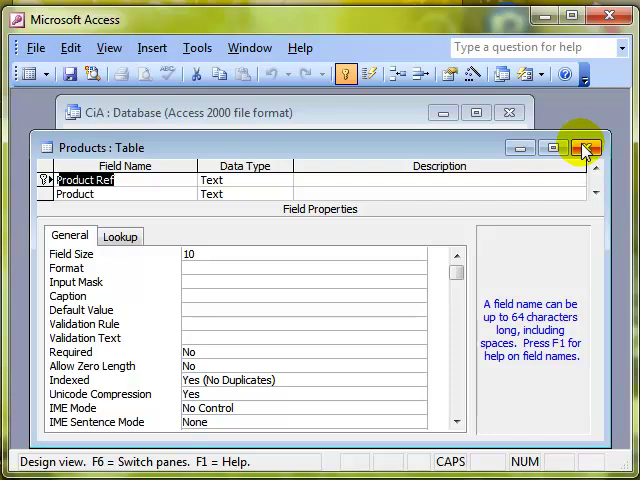
click(584, 148)
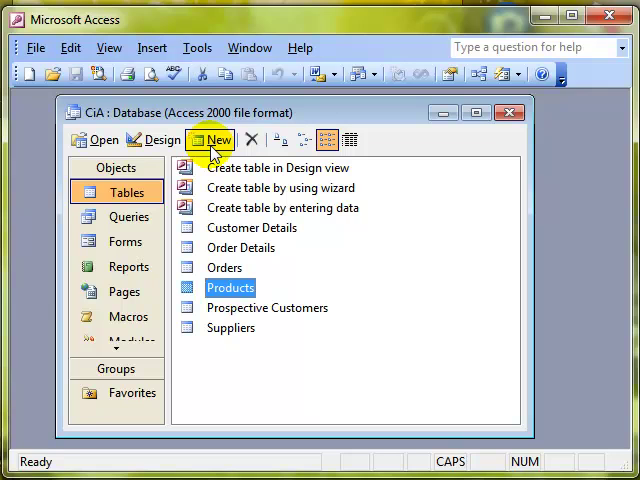
- Start a new table in Design View and make Order Ref and Product Ref its combined primary key
click(212, 140)
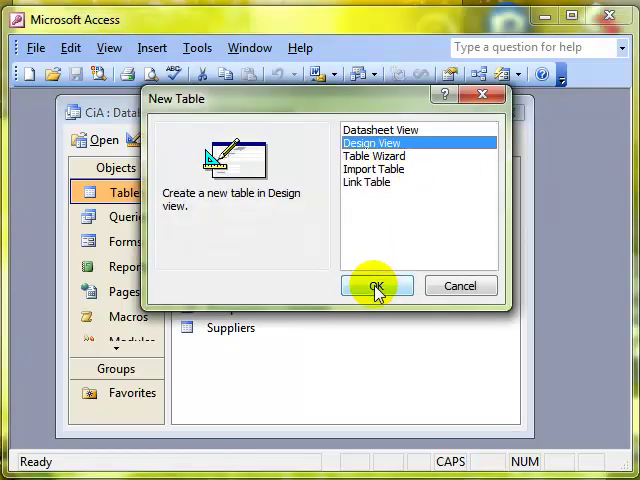
click(374, 286)
text(Product Ref)
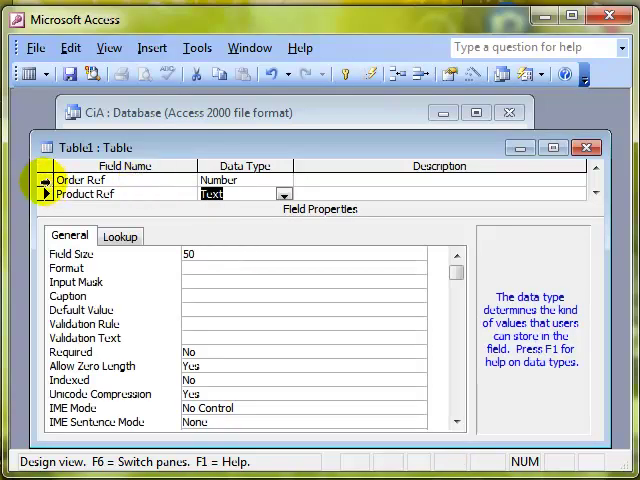
click(80, 180)
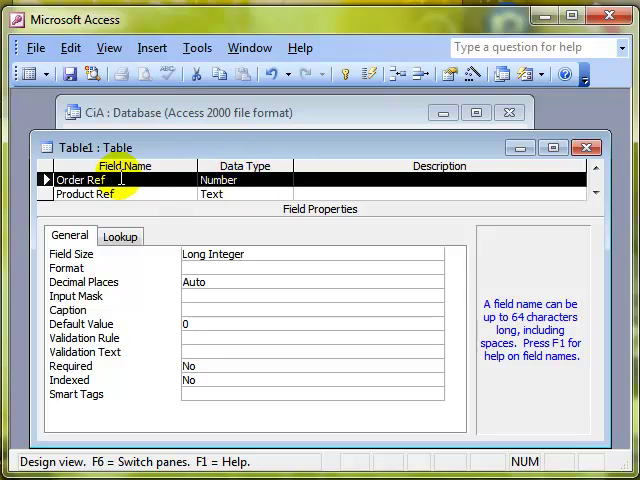
click(84, 194)
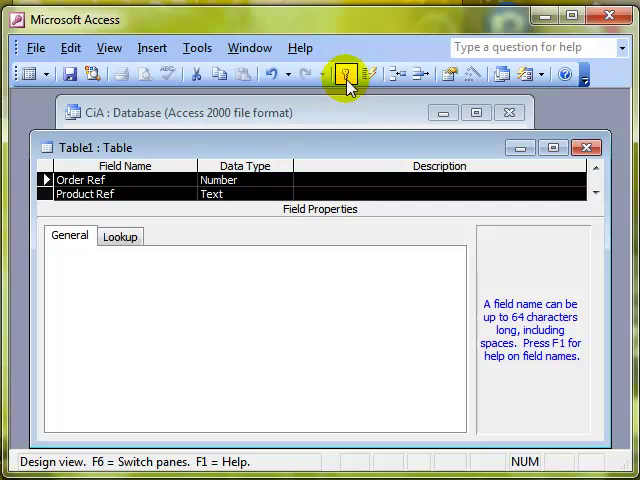
click(348, 74)
text(J)
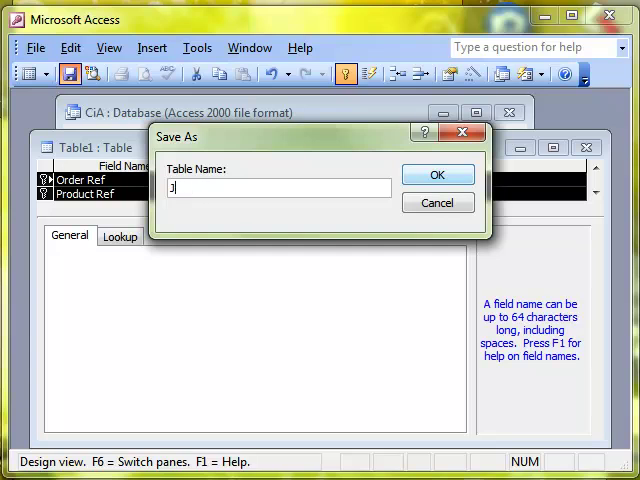
- Name the new key-field table Junction and close its design
text(unction)
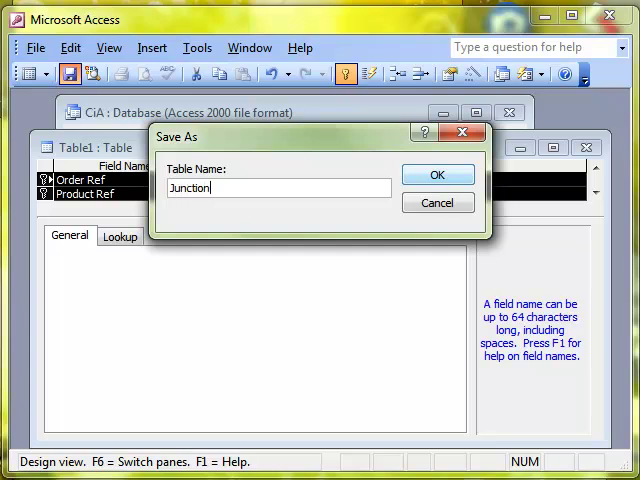
click(436, 174)
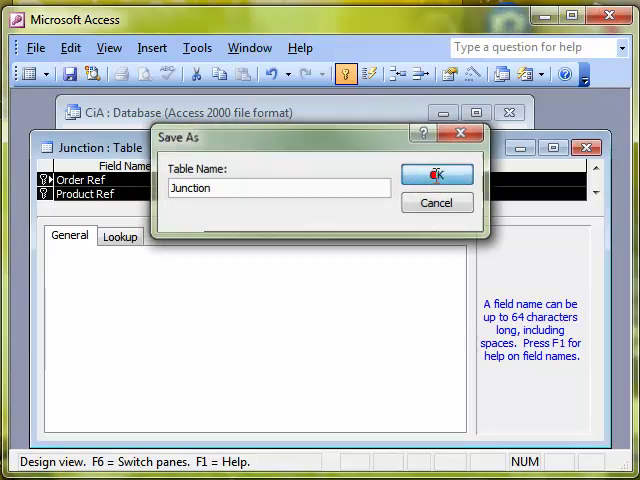
click(436, 172)
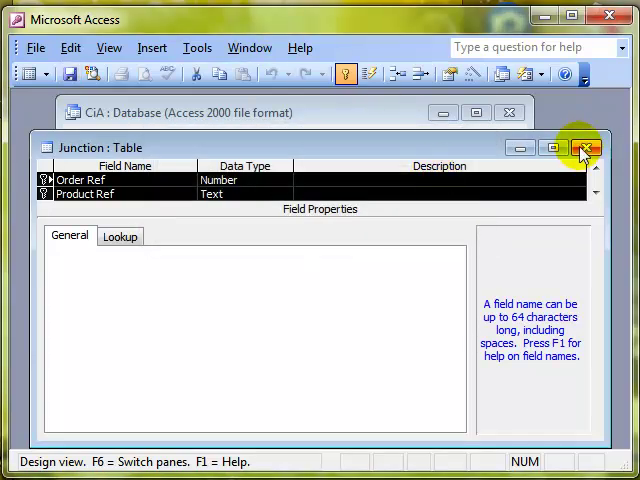
- Add Orders, Products and Junction to the relationships layout via Show Table
click(584, 148)
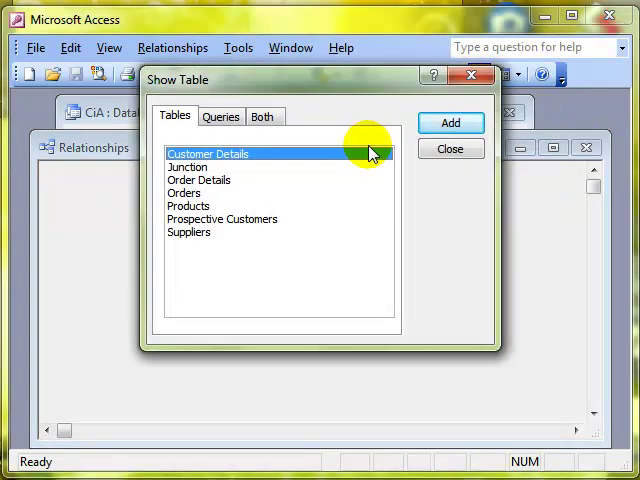
mouse_move(324, 158)
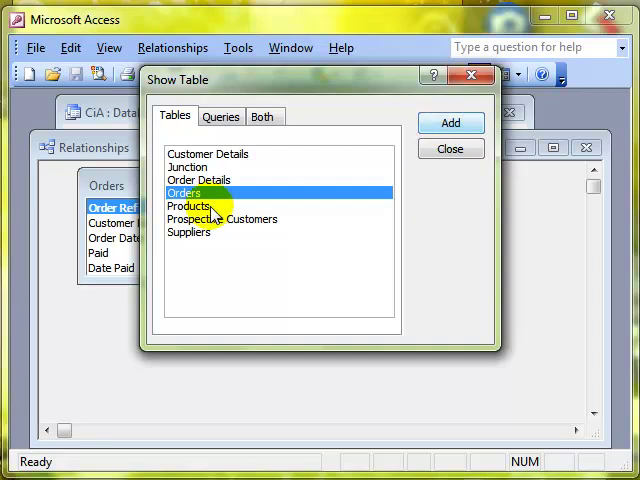
click(188, 204)
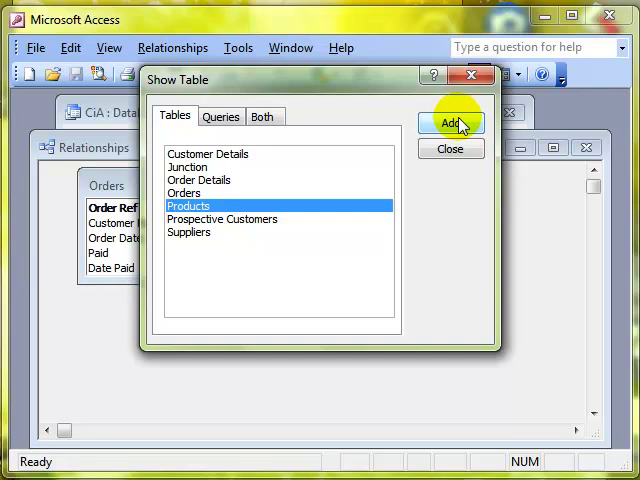
click(188, 166)
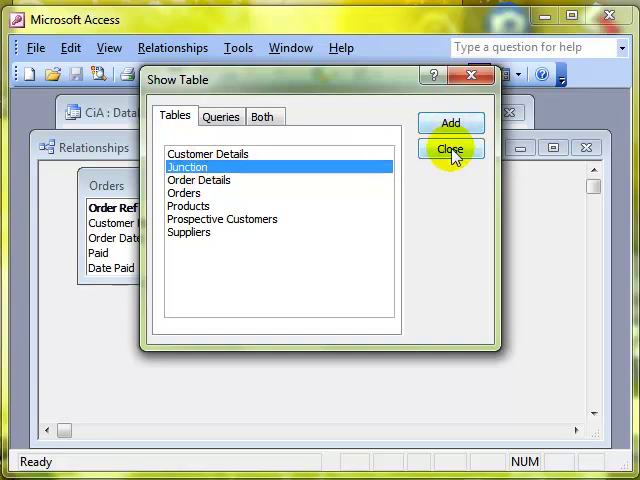
click(452, 148)
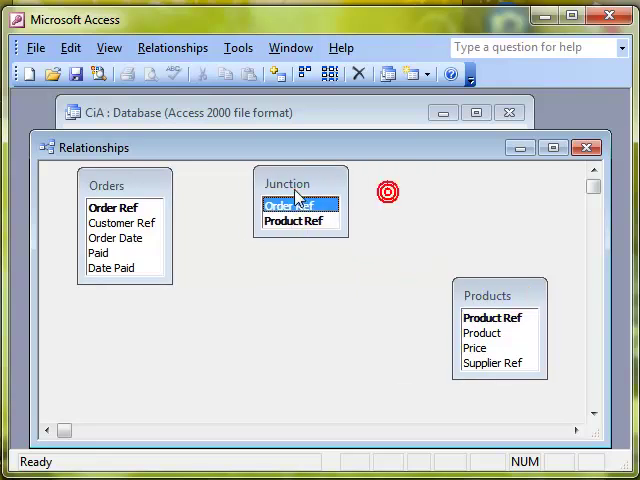
- Drag Products' Product Ref onto Junction's Product Ref to begin a one-to-many link
click(496, 316)
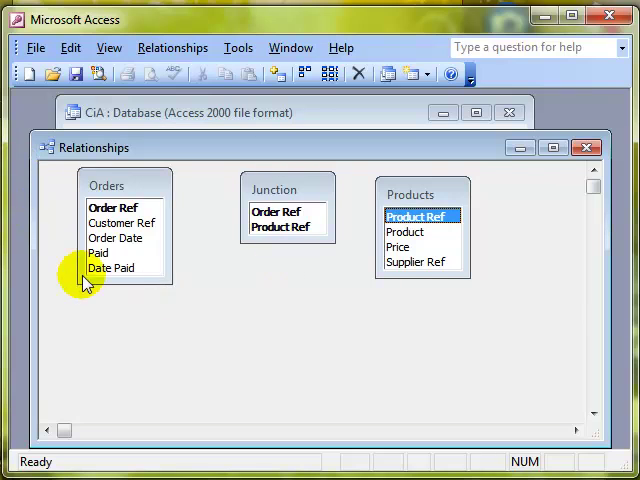
mouse_move(250, 322)
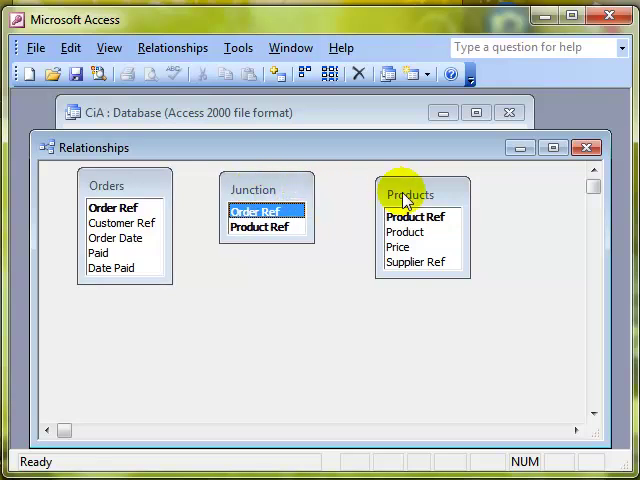
click(412, 216)
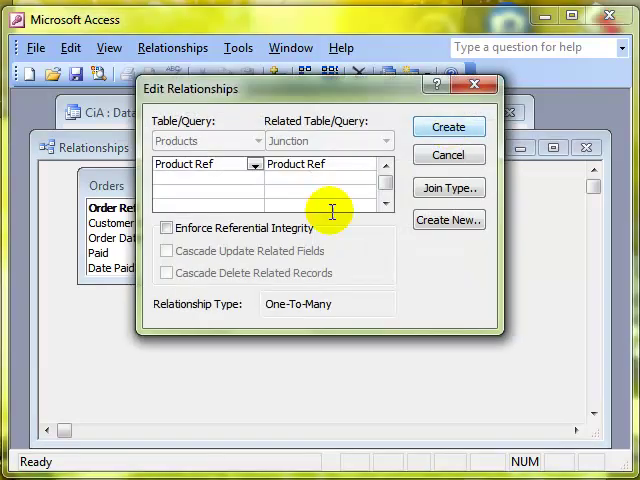
mouse_move(288, 312)
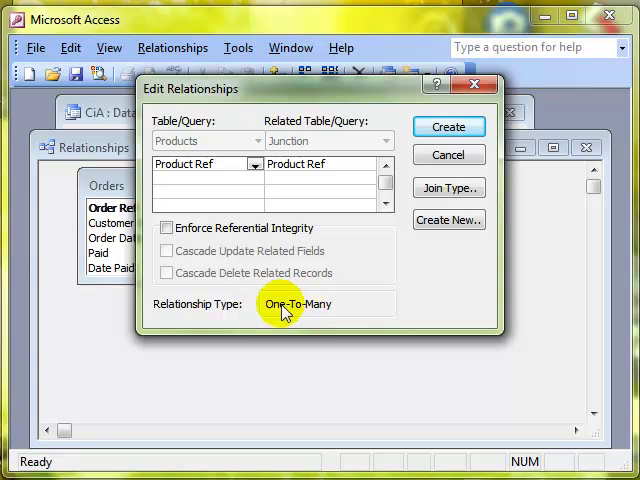
mouse_move(346, 316)
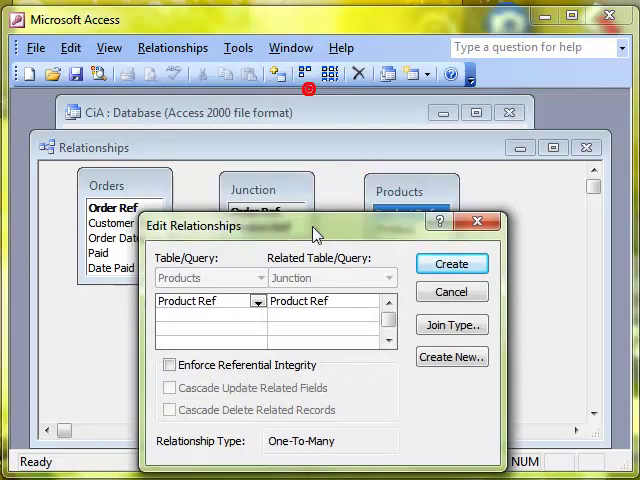
- Create the one-to-many links joining Orders and Products to Junction on Order Ref and Product Ref
drag(316, 224, 316, 336)
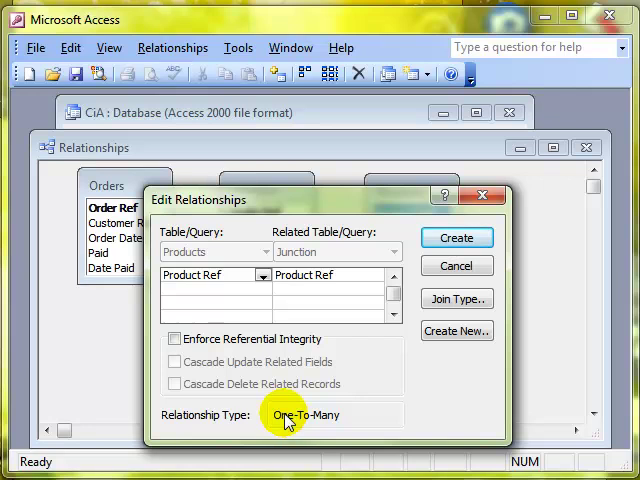
mouse_move(320, 280)
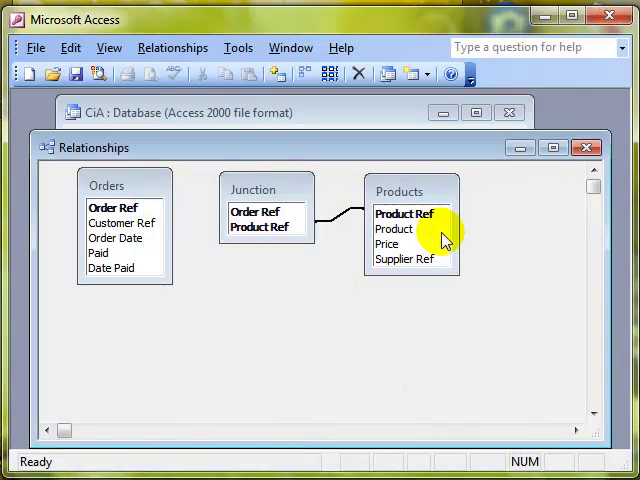
mouse_move(140, 212)
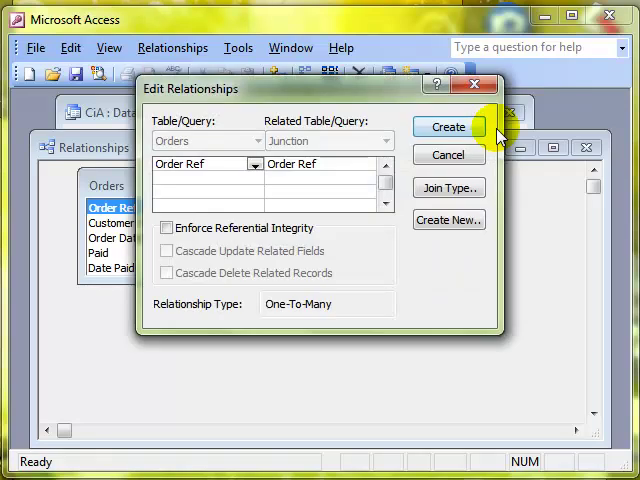
mouse_move(292, 304)
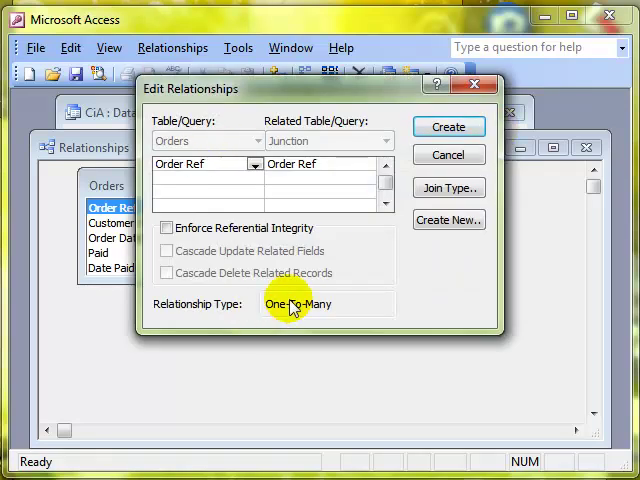
click(448, 128)
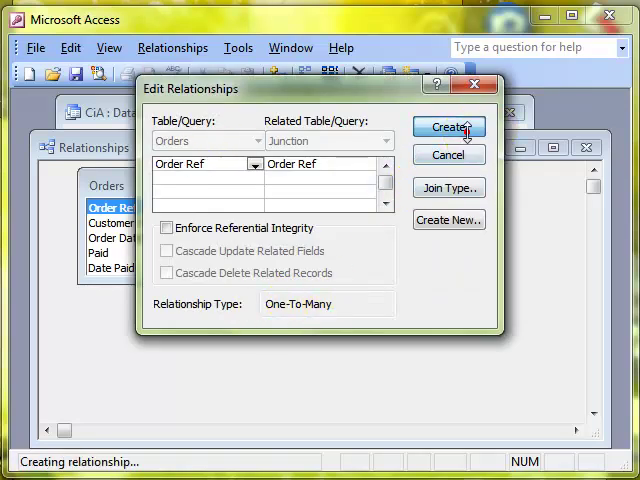
click(448, 128)
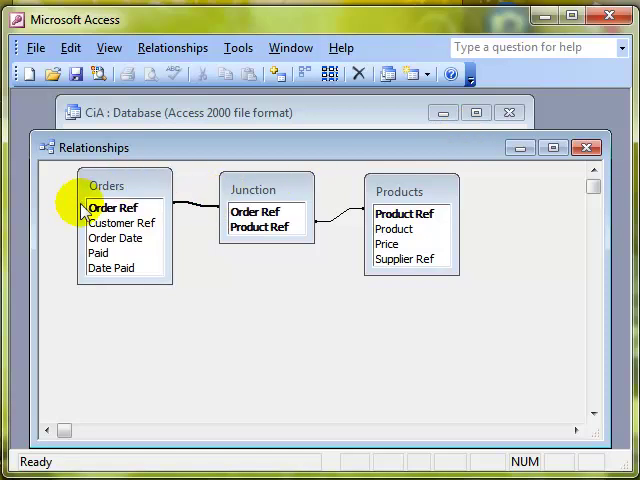
mouse_move(196, 212)
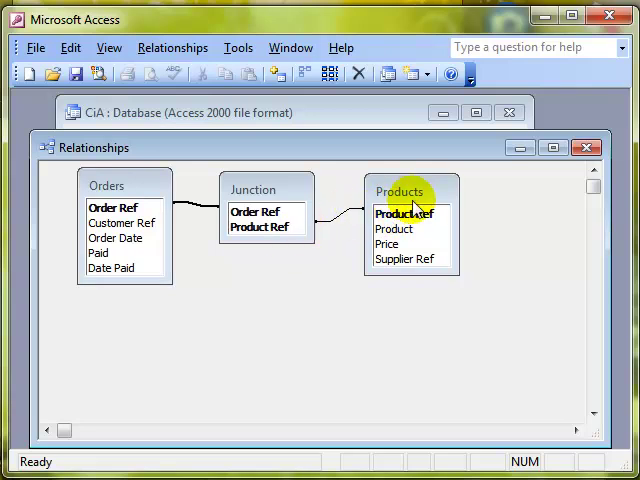
mouse_move(212, 212)
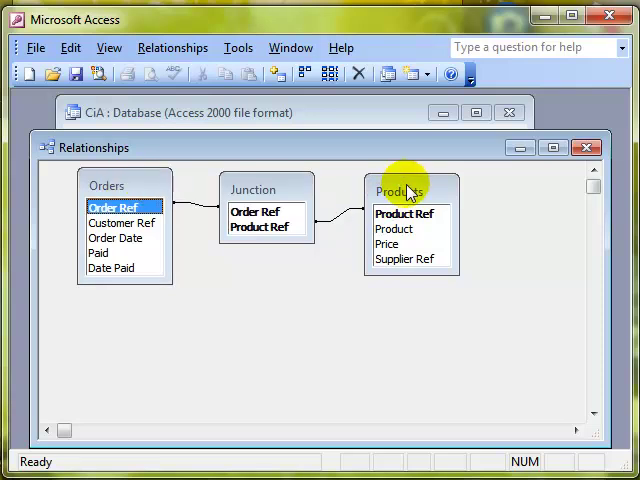
- Close Relationships and expand Crocodile in Products to show linked orders 220, 221 and 222
click(588, 148)
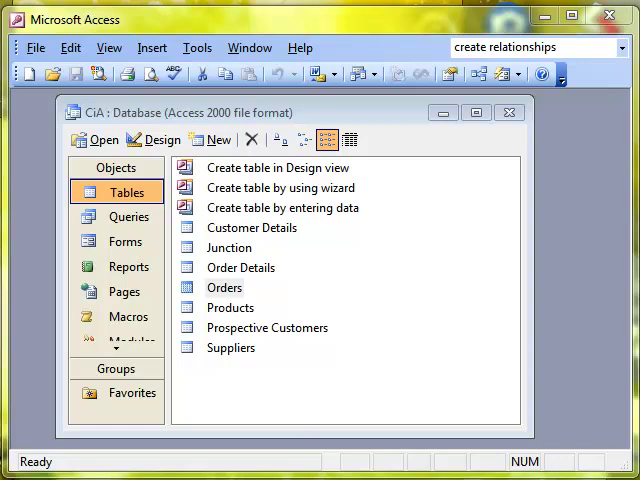
mouse_move(338, 450)
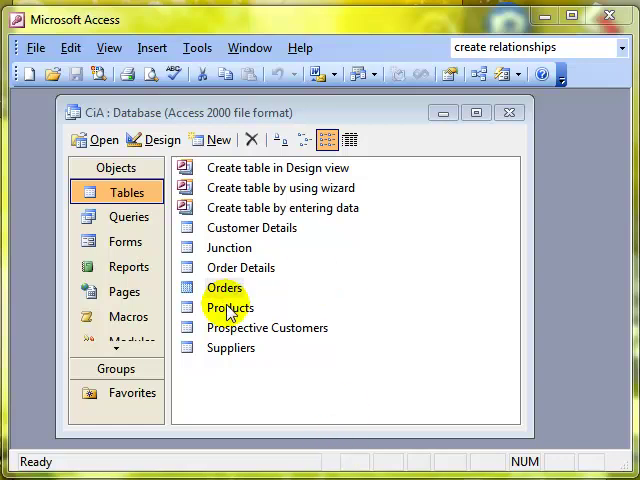
double_click(228, 308)
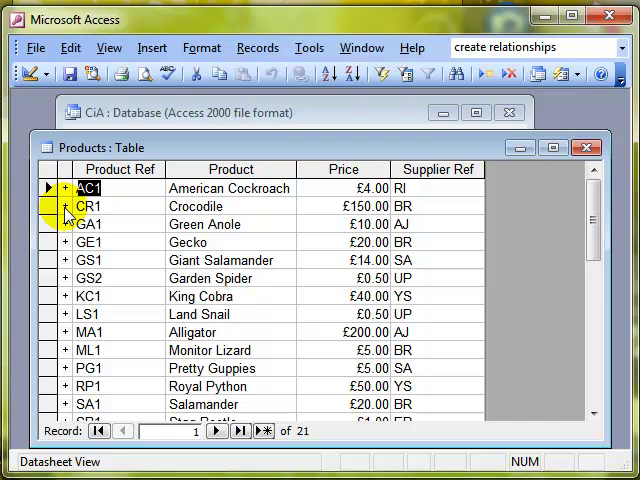
click(62, 206)
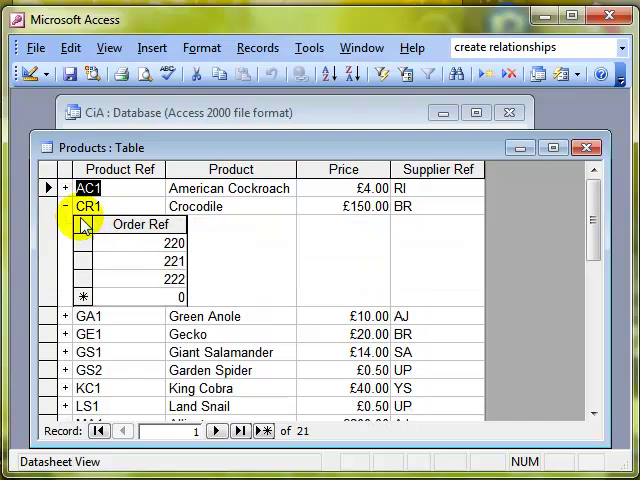
mouse_move(142, 74)
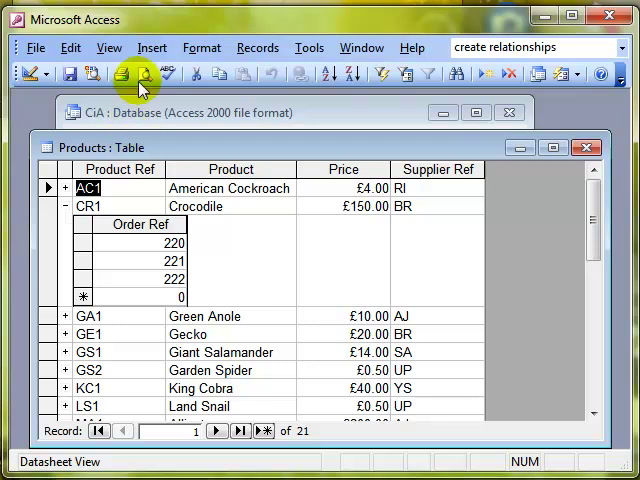
- Insert Junction as the Products subdatasheet, linked on Product Ref
click(152, 48)
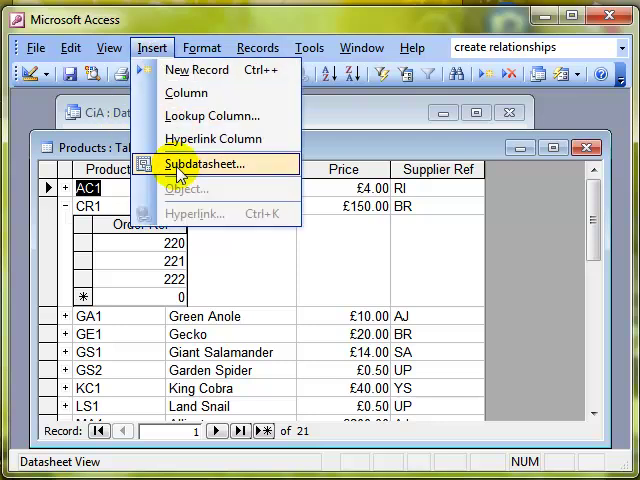
click(204, 164)
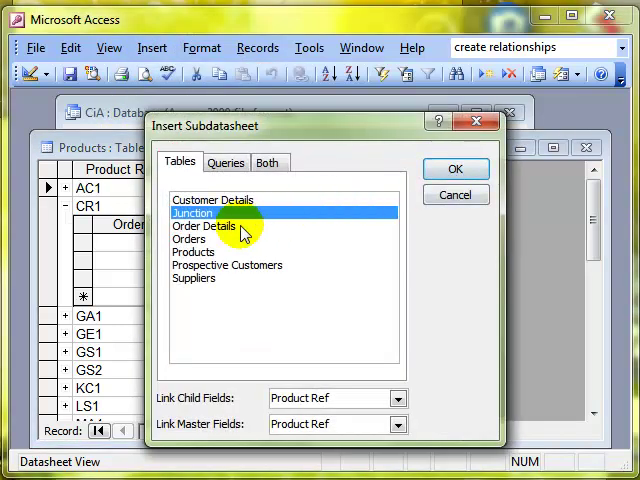
mouse_move(204, 272)
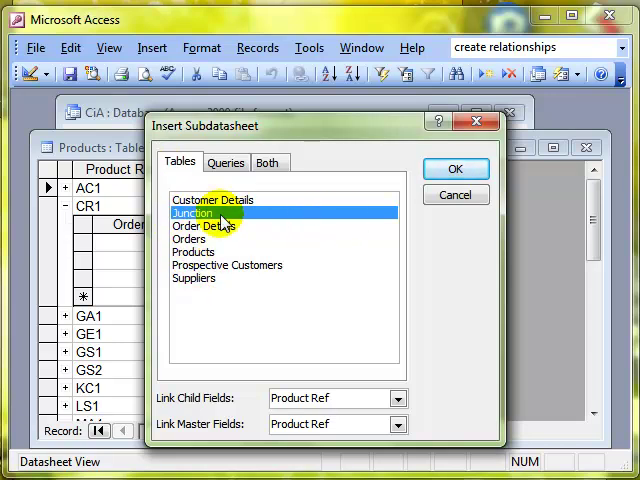
mouse_move(370, 210)
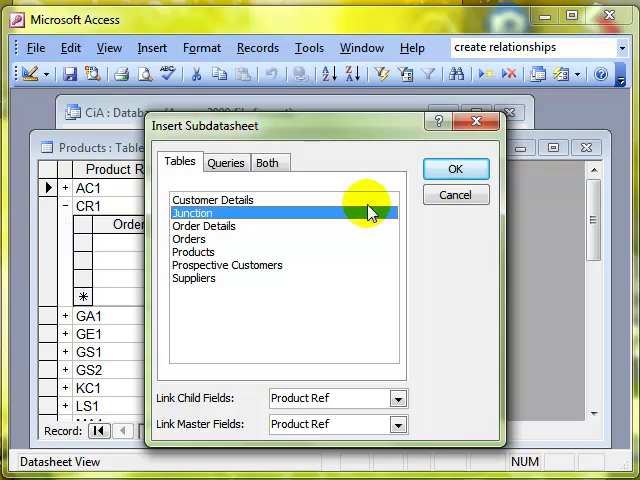
click(454, 168)
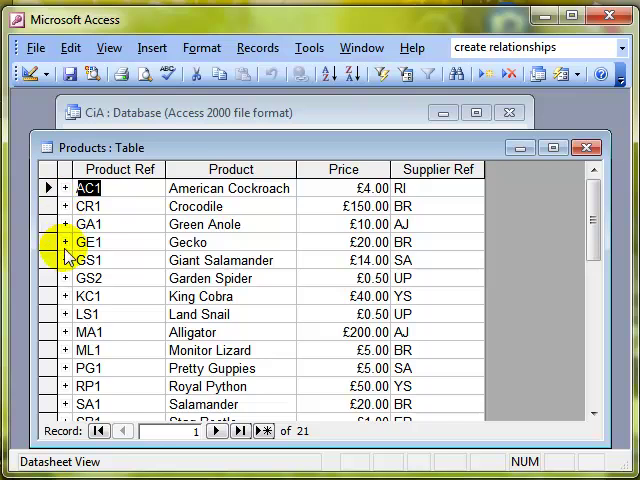
- Under Green Anole (GA1) enter order refs 220, 221 and 222, then close Products
click(64, 224)
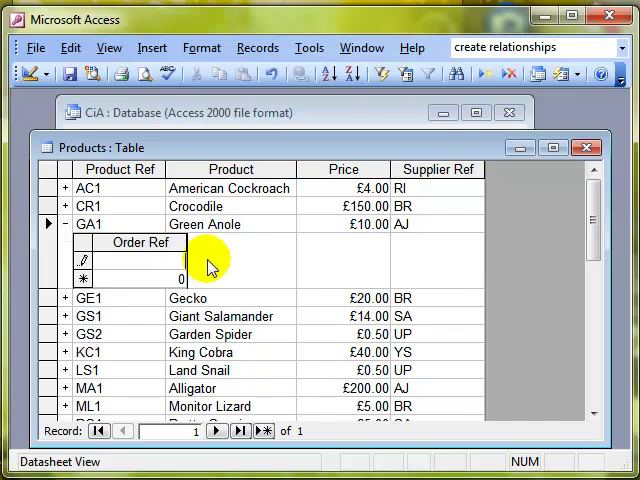
text(222)
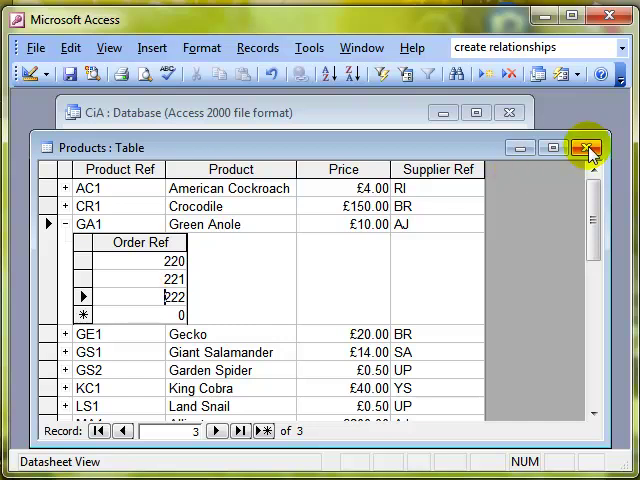
click(588, 148)
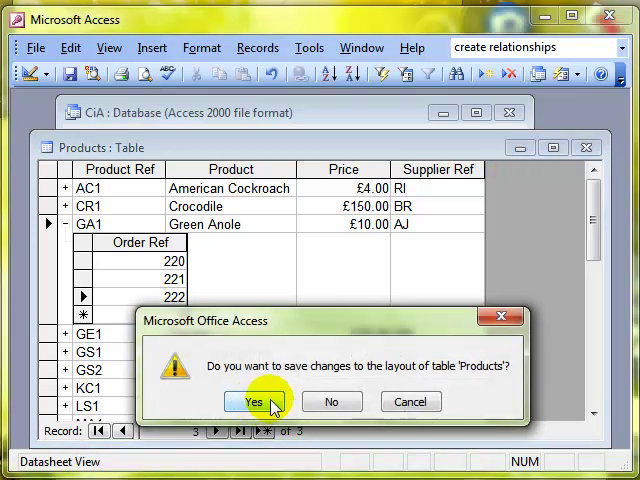
- Save the Products layout, confirm order 220 lists AC1, CR1 and GA1, and close Orders
click(264, 400)
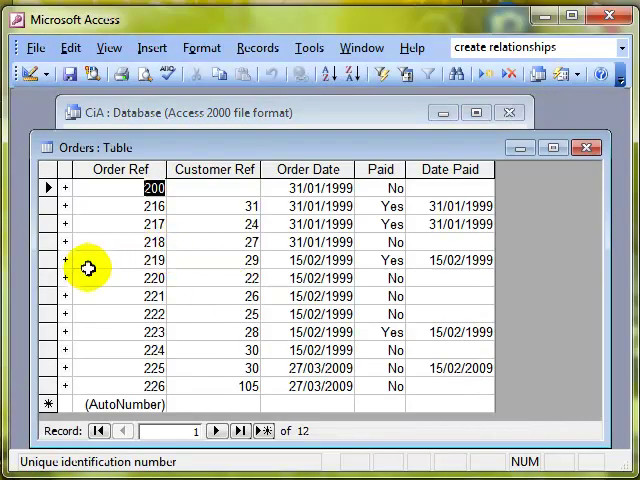
click(62, 276)
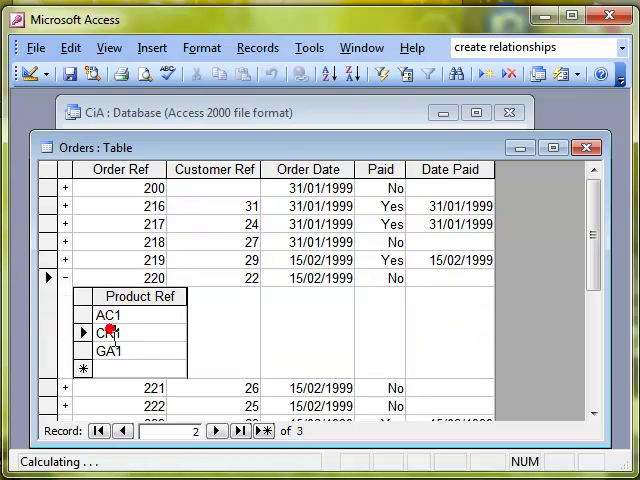
click(112, 352)
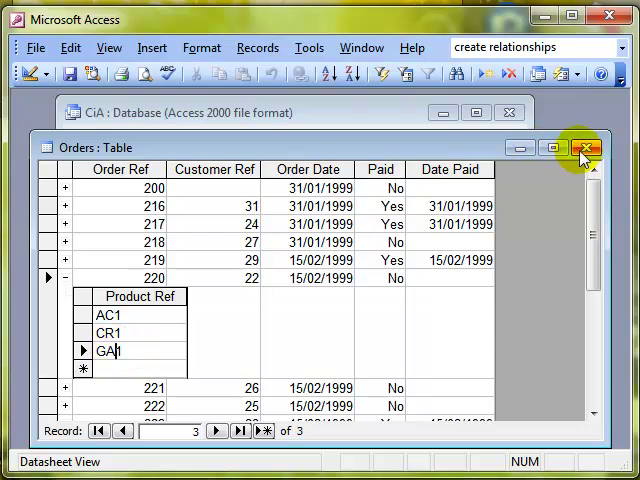
click(584, 148)
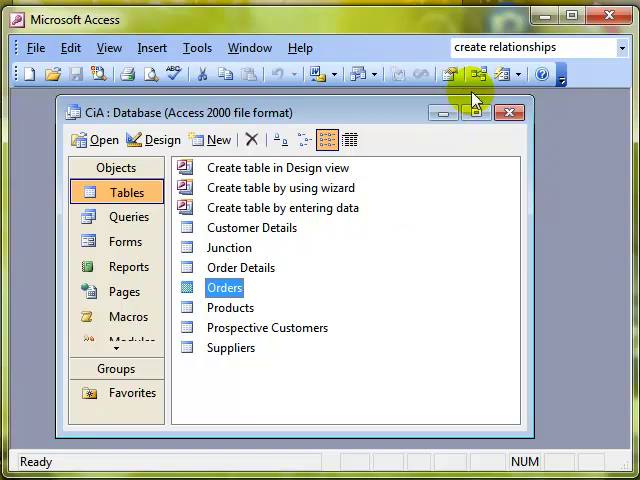
- In Relationships, edit the Junction–Products link and view its Join Type options
click(474, 74)
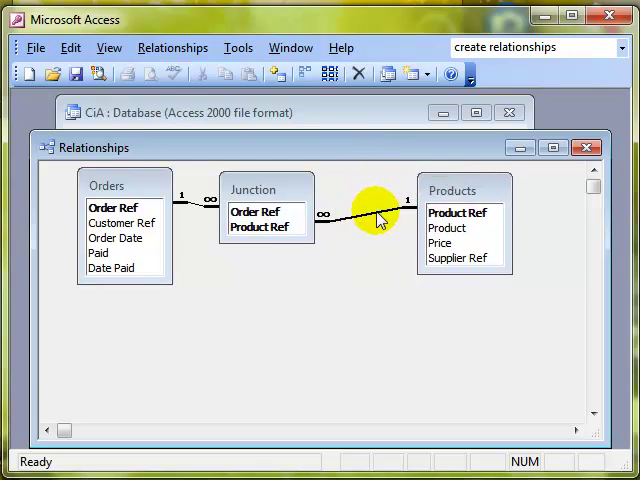
double_click(376, 218)
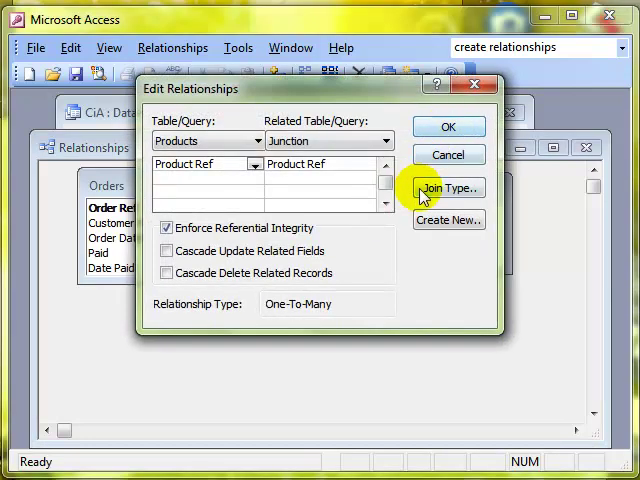
mouse_move(428, 192)
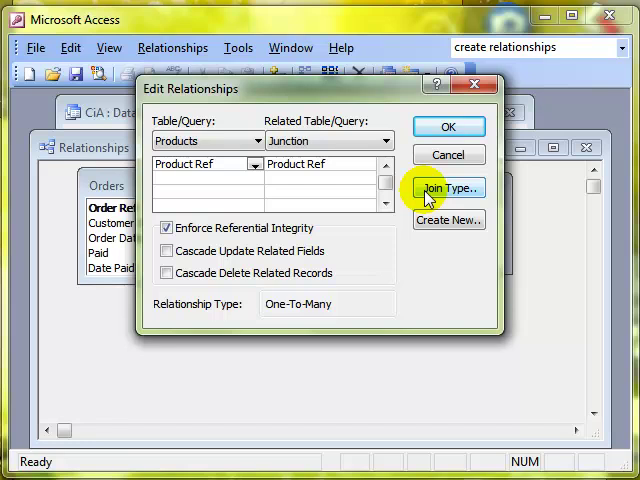
click(448, 188)
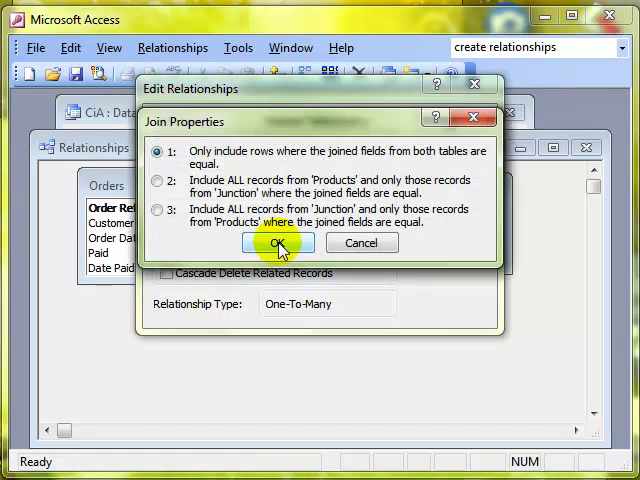